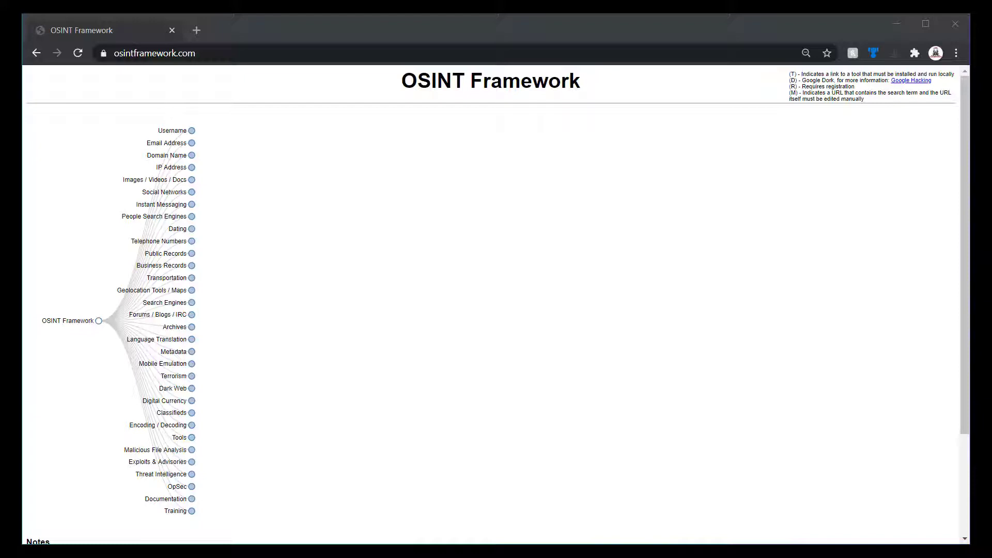
mouse_move(767, 110)
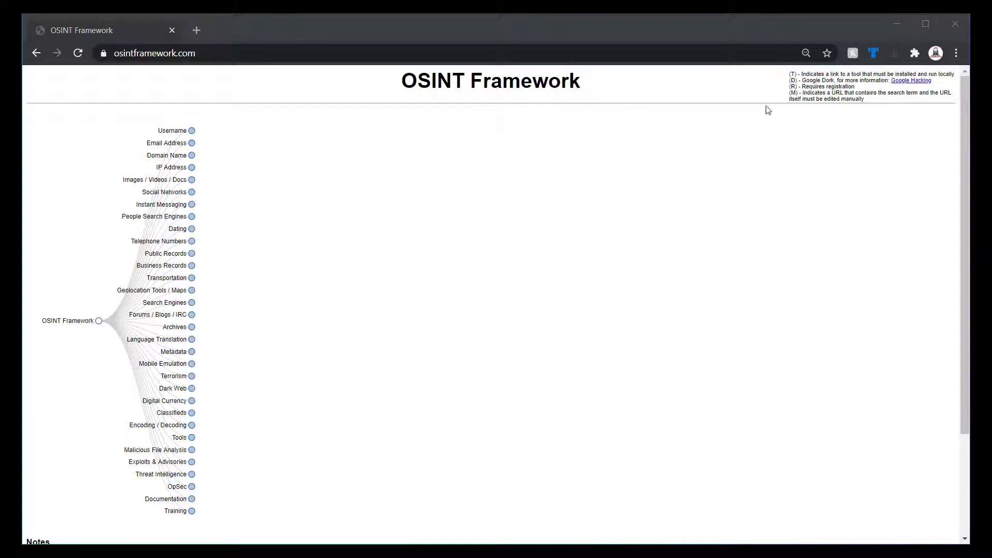
mouse_move(778, 79)
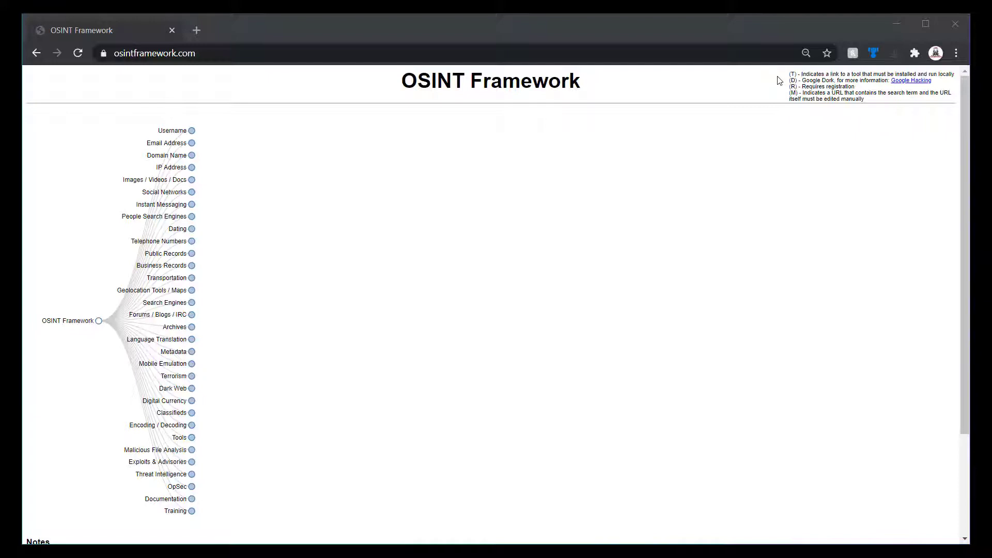
mouse_move(786, 76)
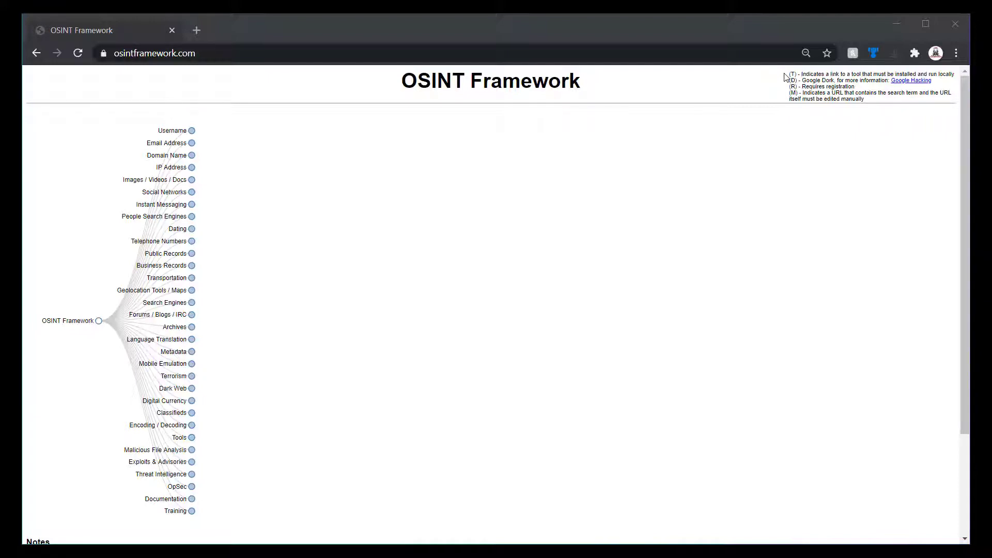
mouse_move(193, 124)
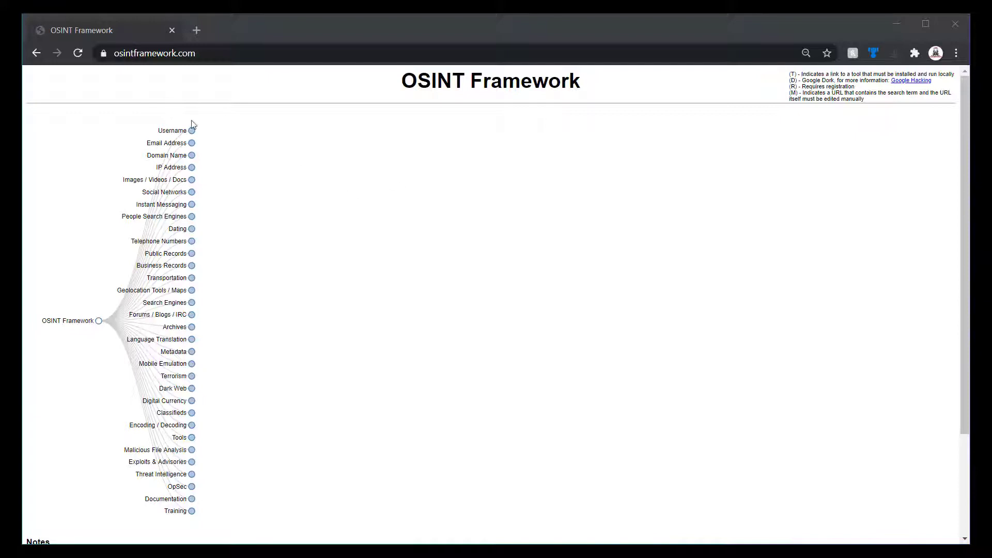
Expand Username and its Username Search Engines node to list Namechk, KnowEm and NameCheckr.
left_click(172, 130)
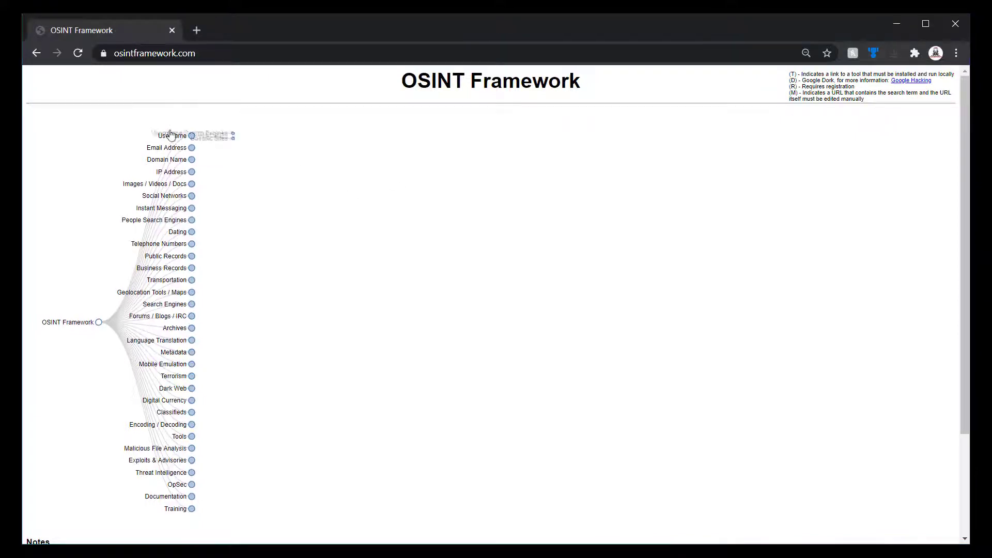
left_click(191, 135)
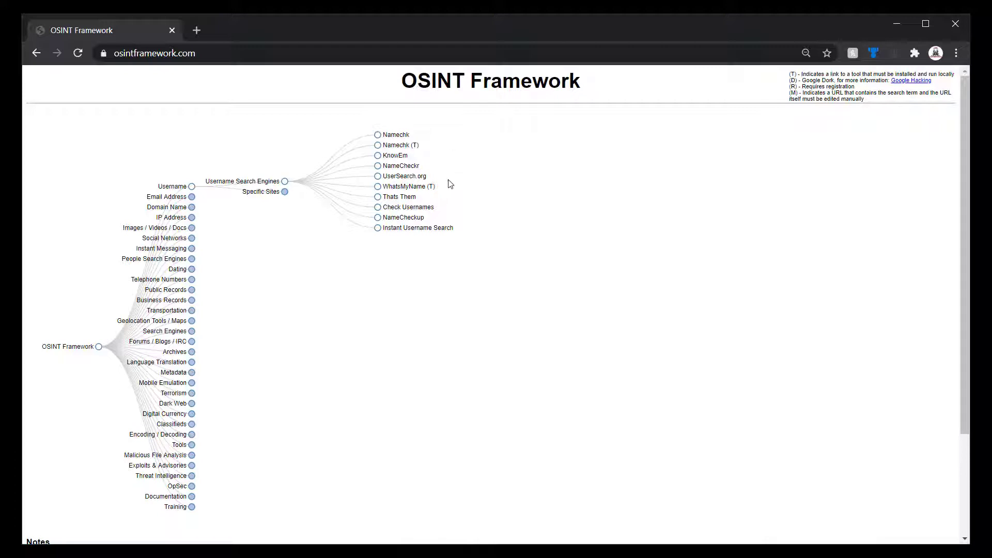
mouse_move(419, 141)
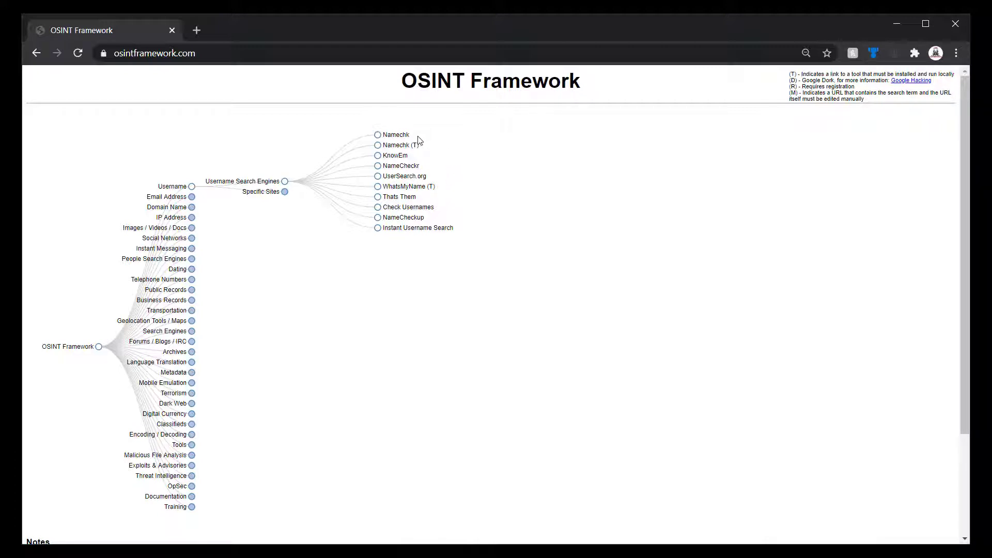
mouse_move(400, 166)
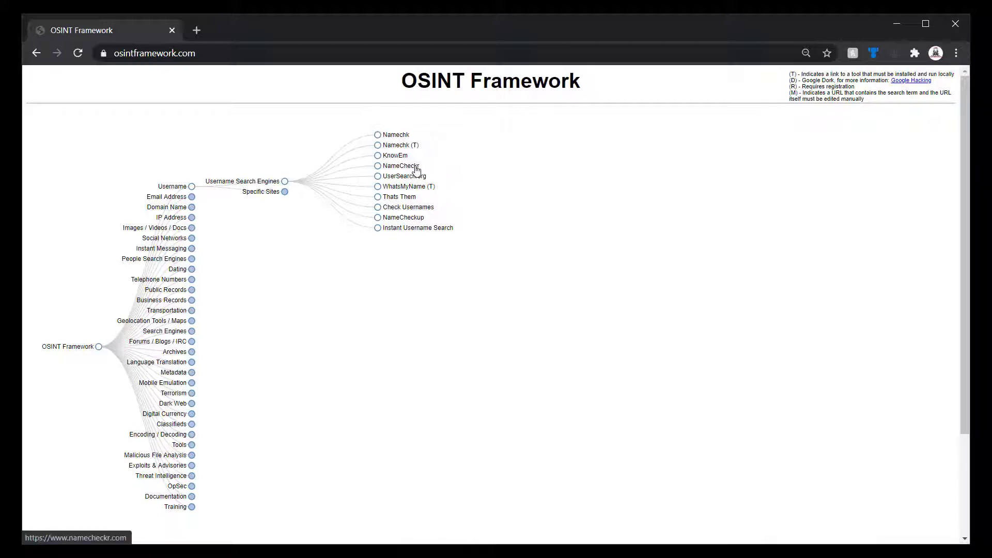
Search 'cybersecrets' on Namechk and review domain availability, noting .com, .net, .org and .fun are taken.
left_click(396, 134)
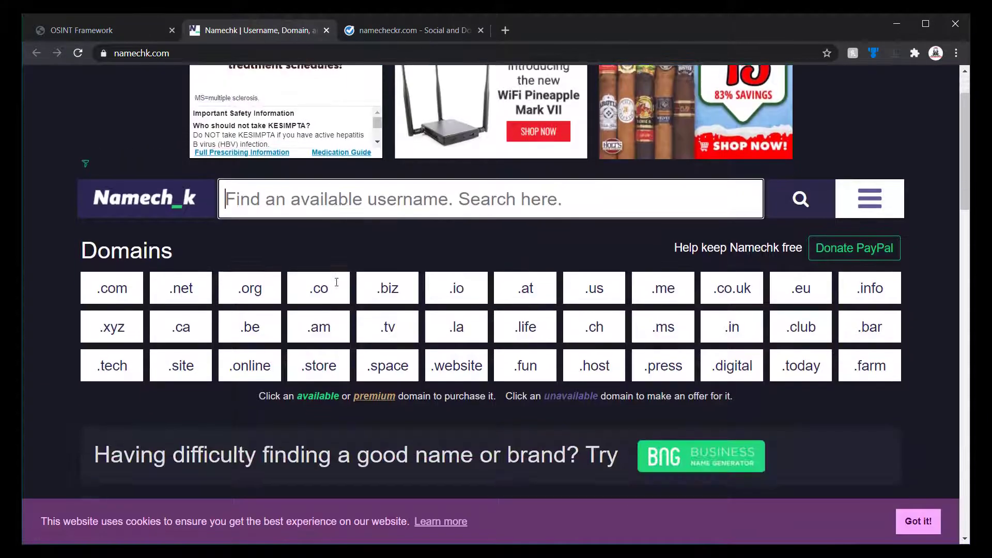
type("cybersec")
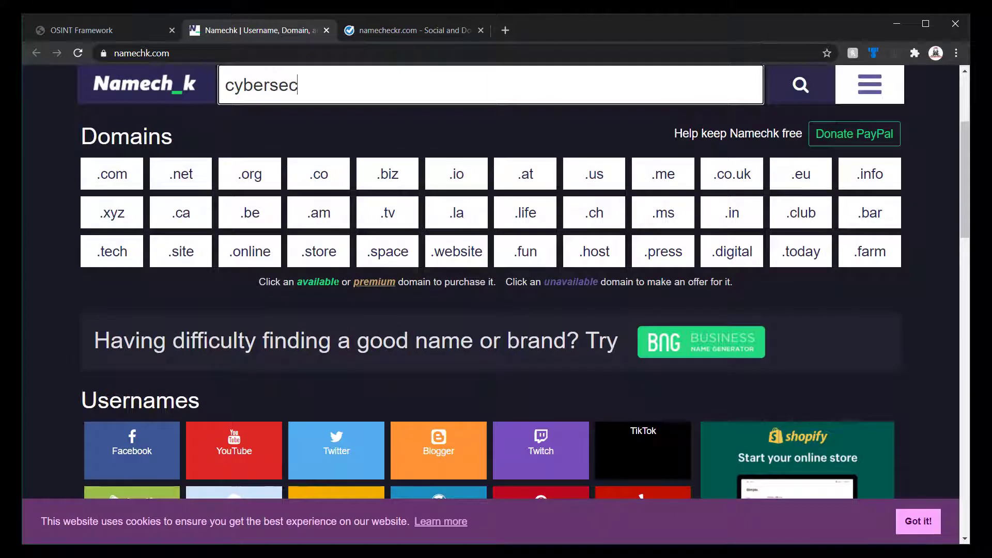
type("rets")
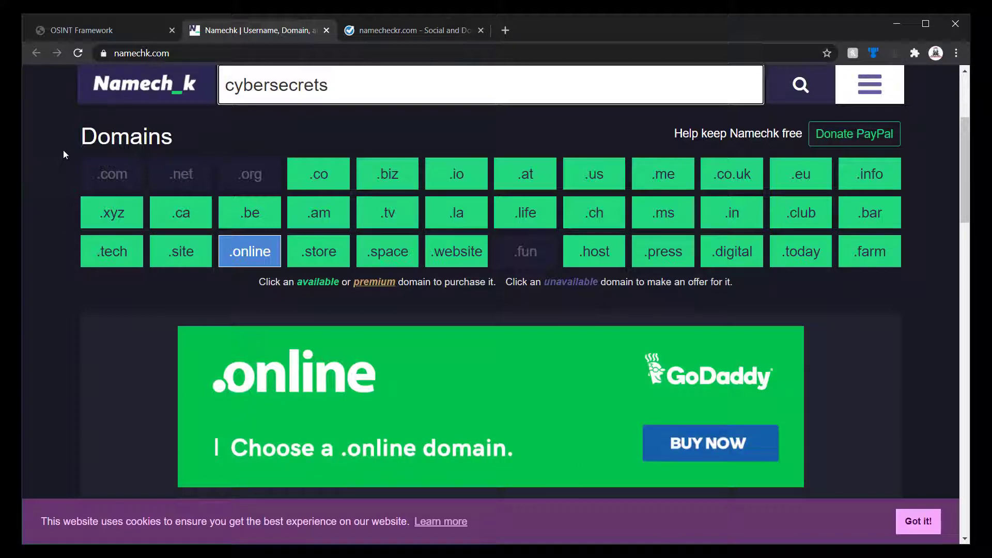
double_click(126, 135)
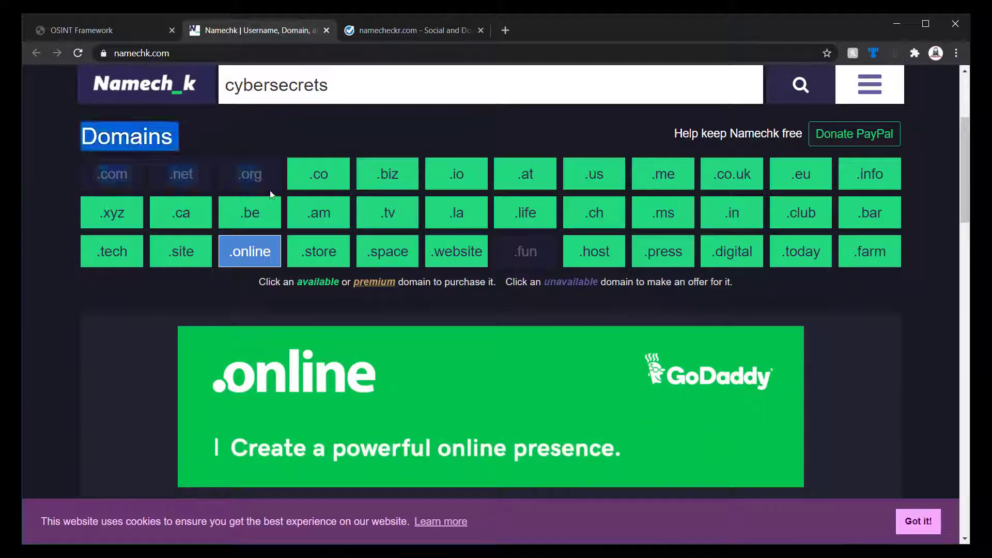
mouse_move(50, 174)
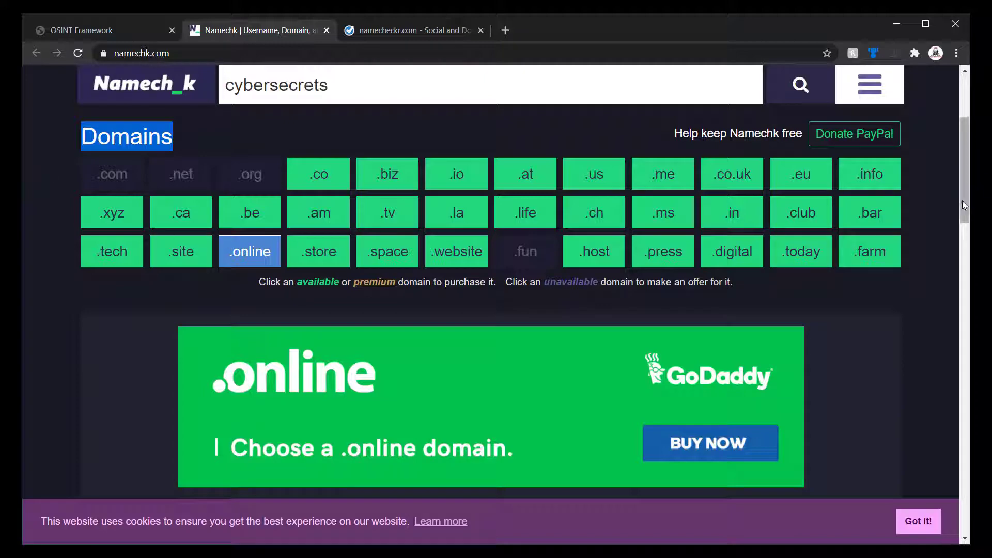
Browse Namechk's social platform results for cybersecrets, then return to the OSINT Framework tab.
scroll("down", 3)
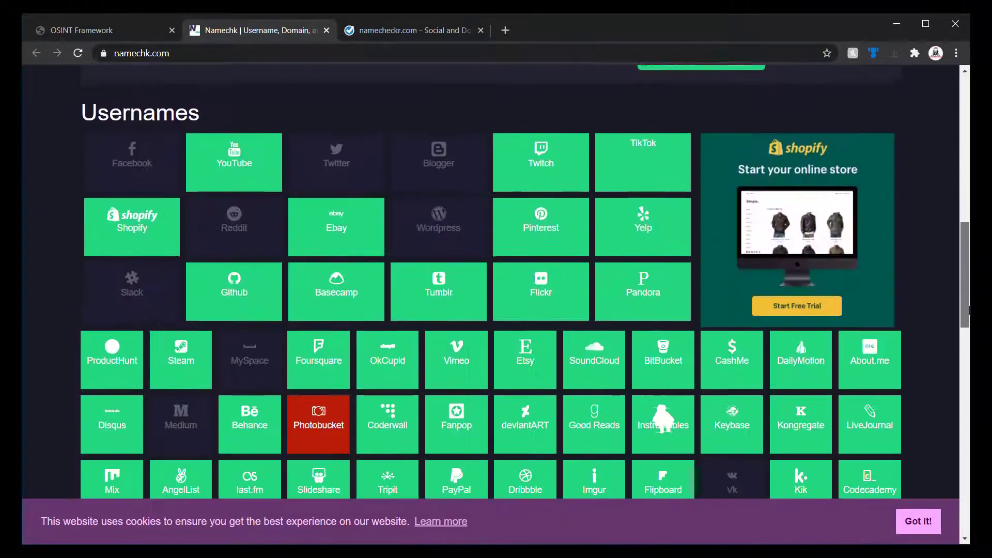
scroll("up", 3)
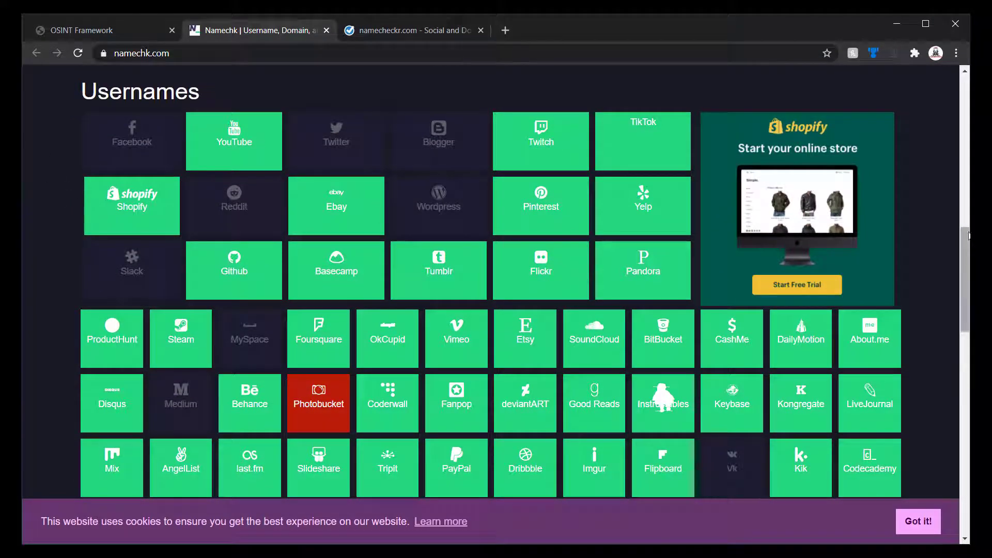
scroll("down", 3)
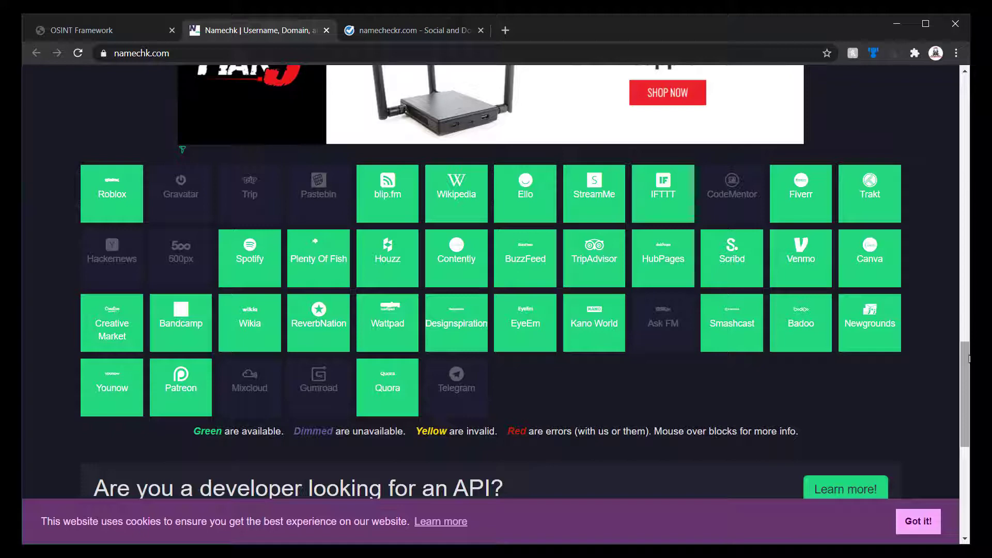
scroll("up", 3)
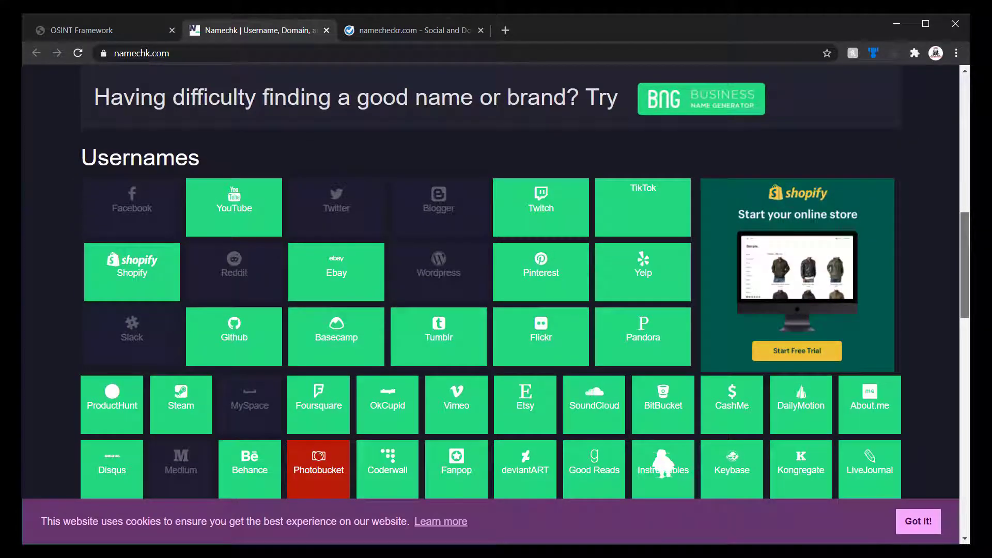
scroll("down", 3)
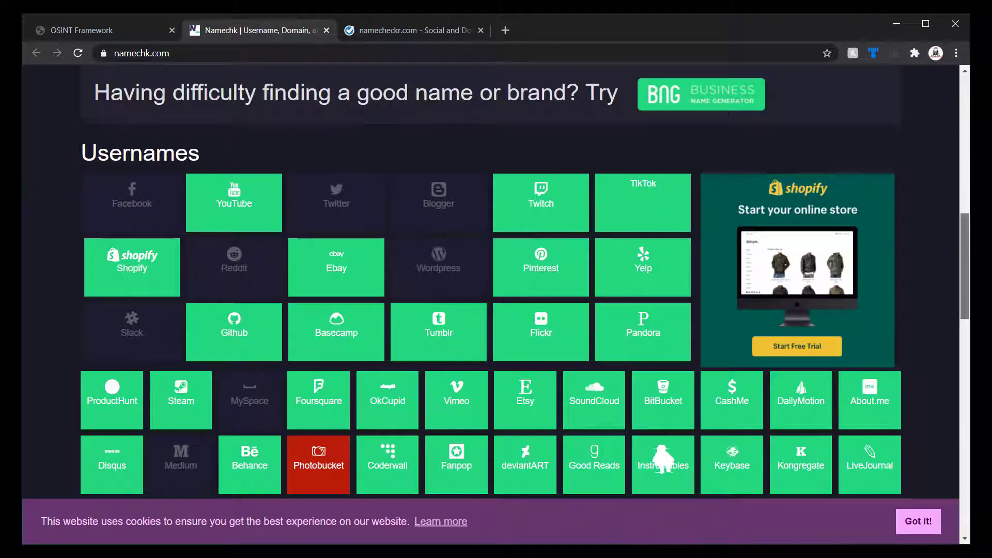
scroll("down", 3)
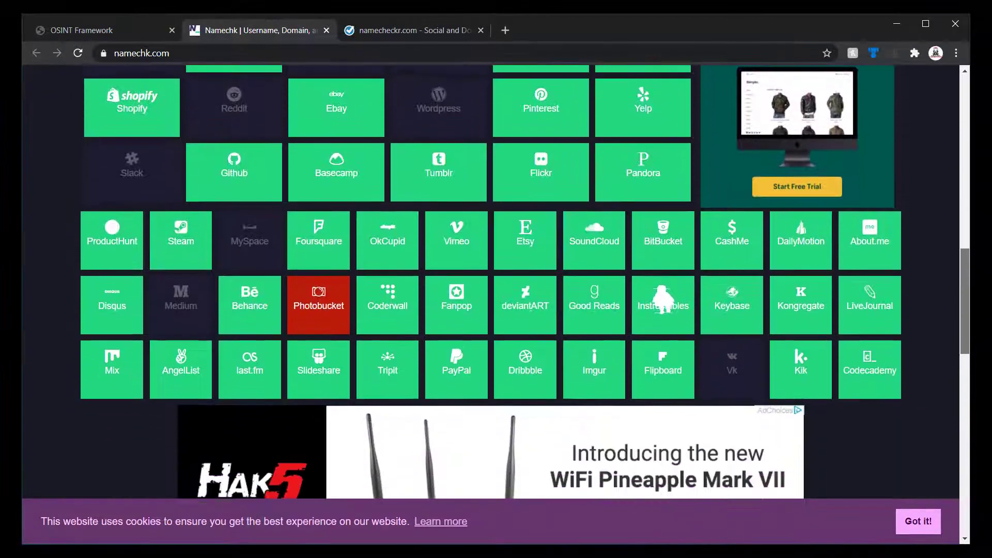
scroll("down", 3)
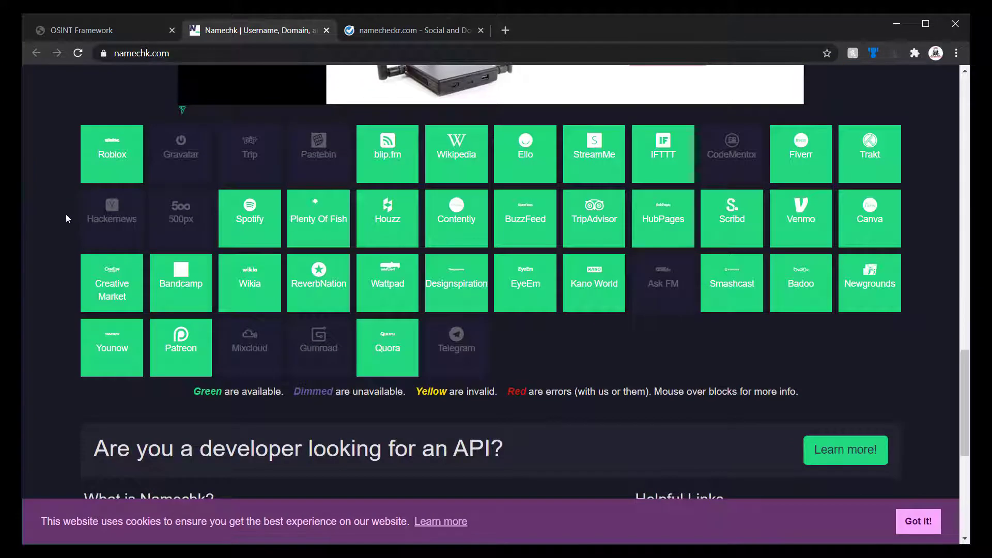
mouse_move(520, 463)
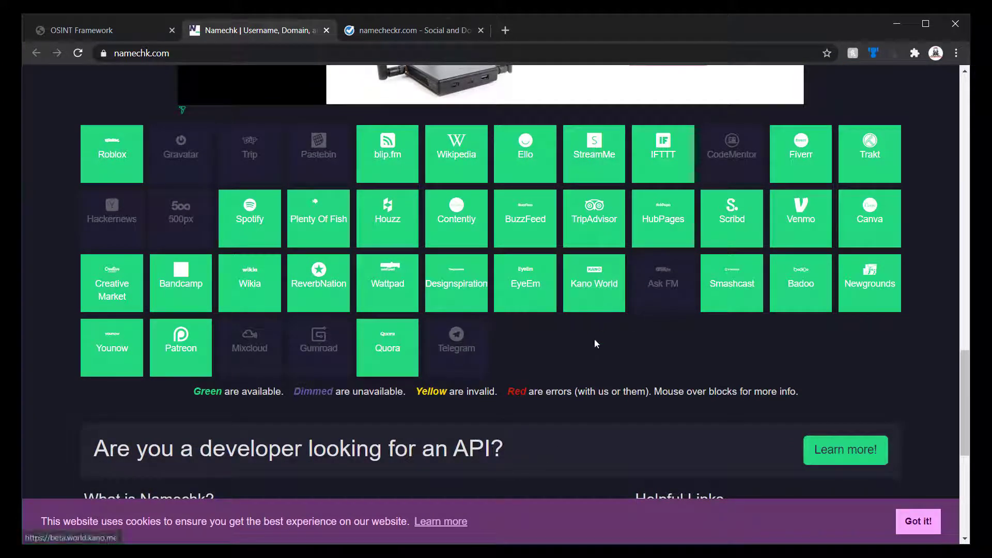
mouse_move(601, 364)
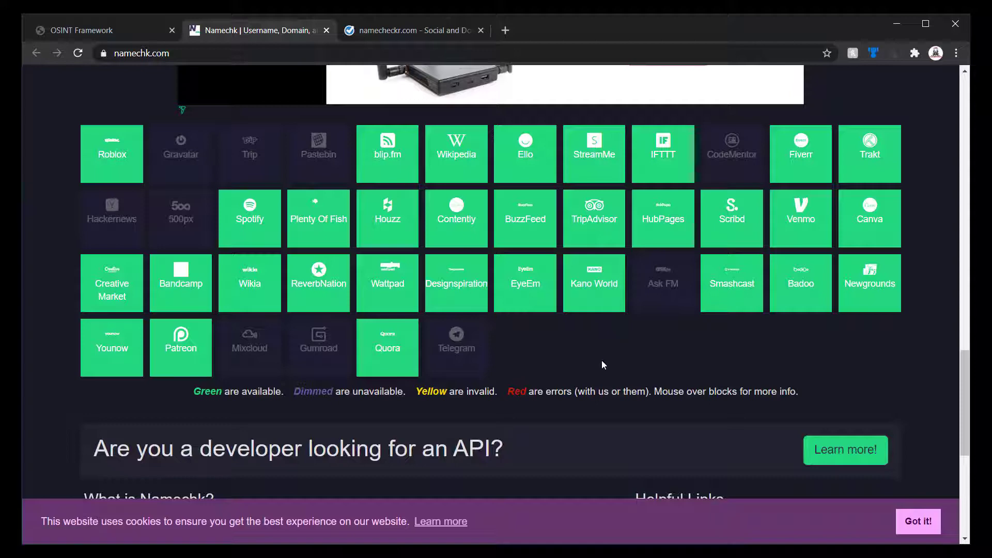
left_click(412, 30)
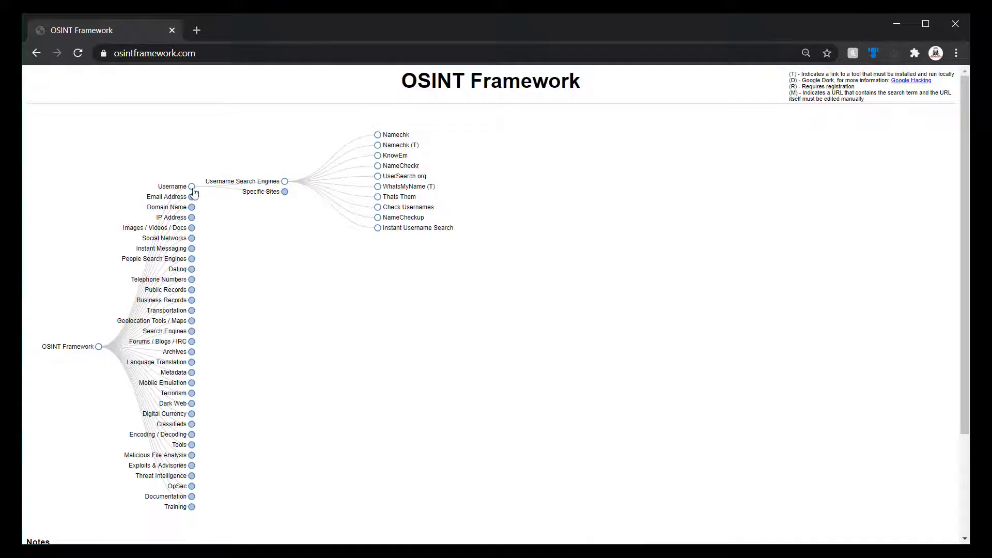
Expand Domain Name and its Subdomains node to list Aquatone, FindSubDomains and theHarvester.
left_click(190, 186)
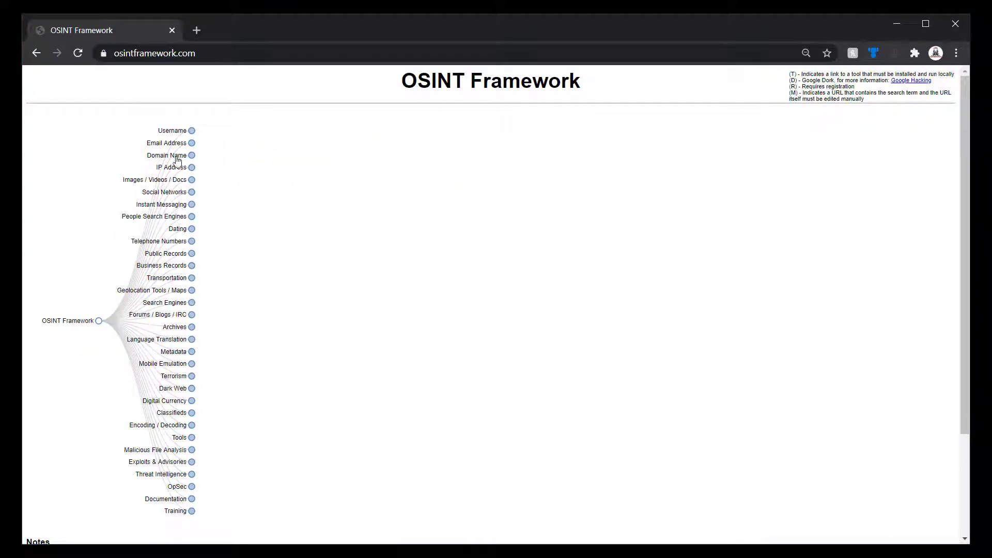
left_click(191, 155)
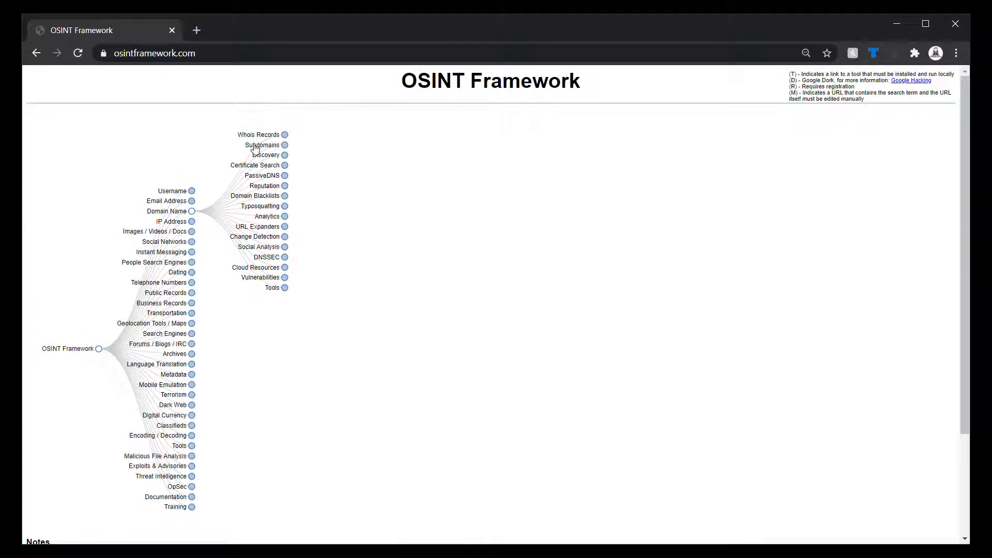
left_click(263, 145)
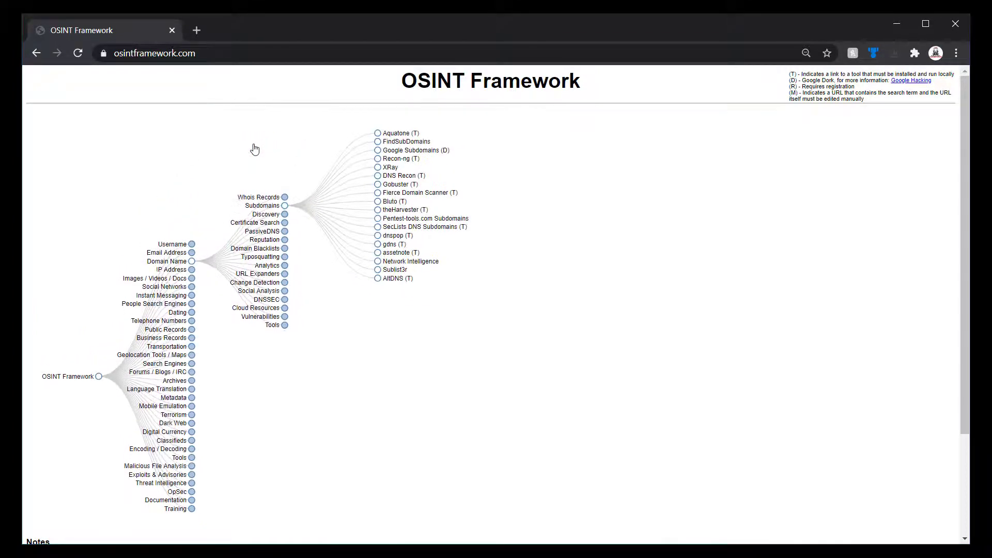
mouse_move(471, 233)
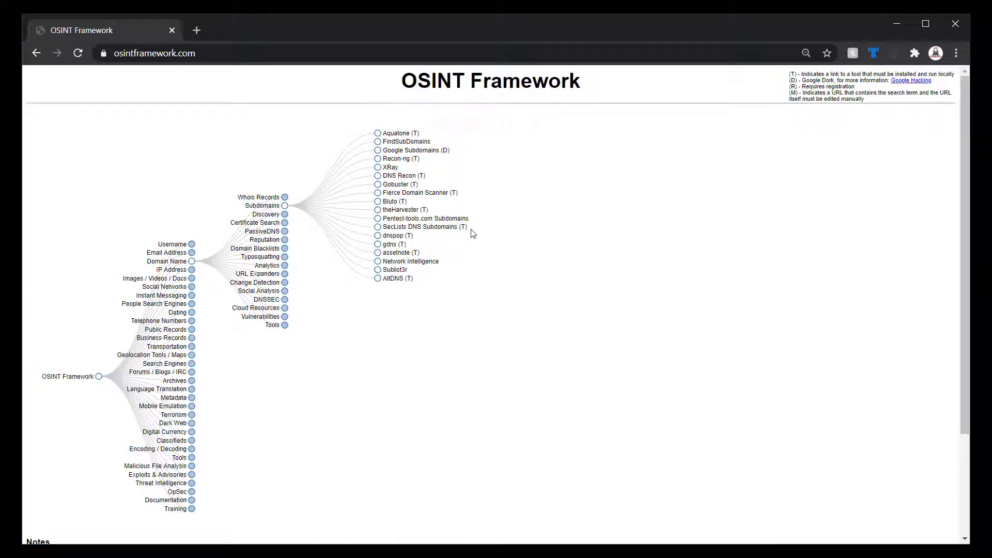
mouse_move(439, 214)
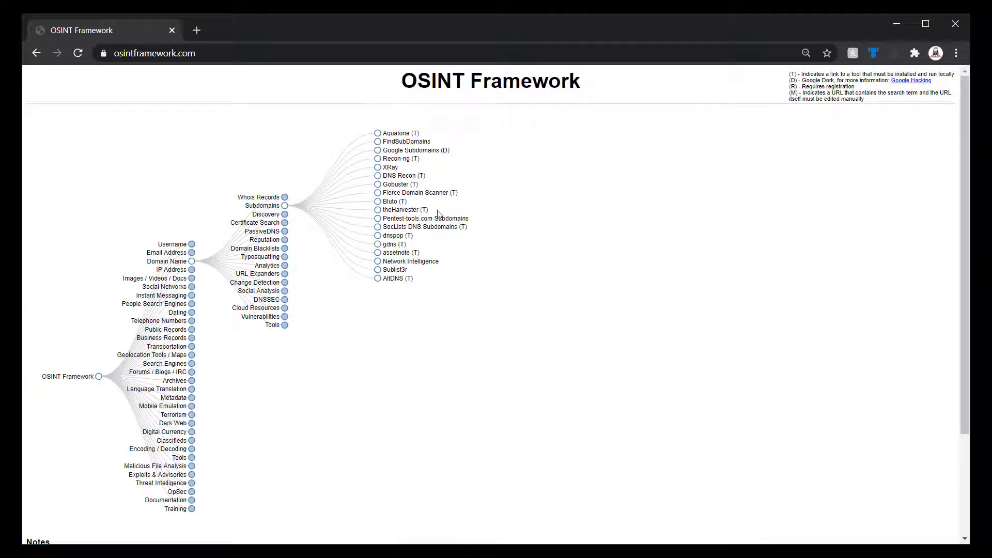
mouse_move(372, 285)
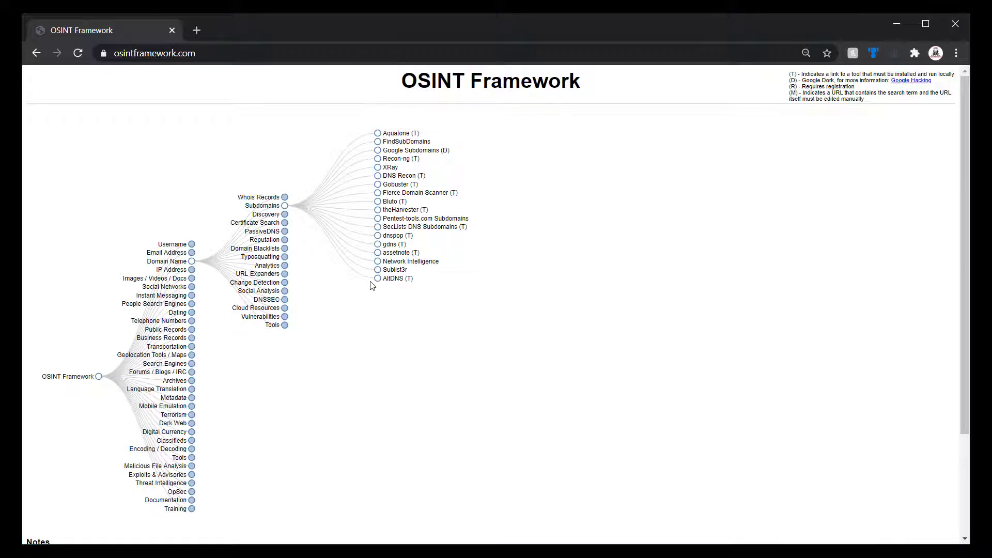
mouse_move(394, 270)
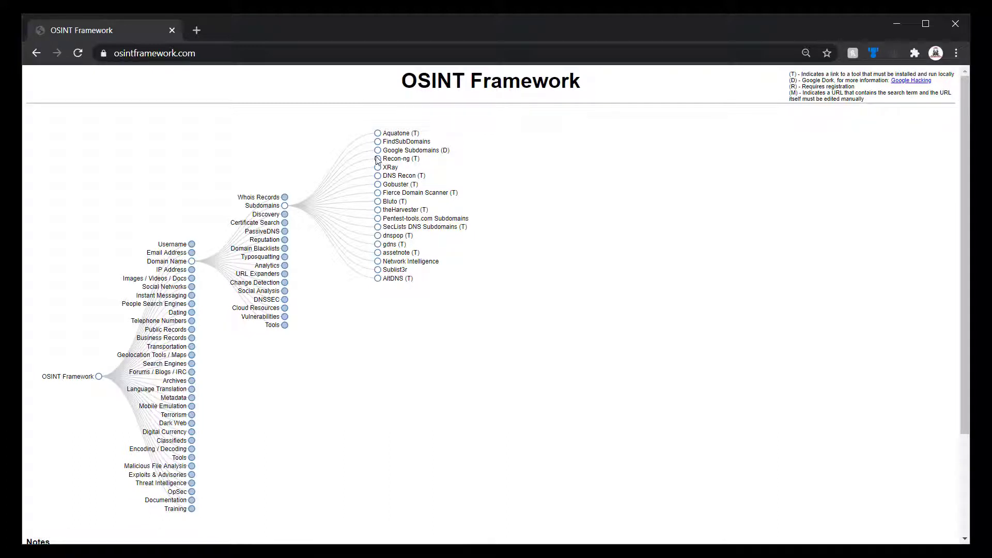
mouse_move(384, 144)
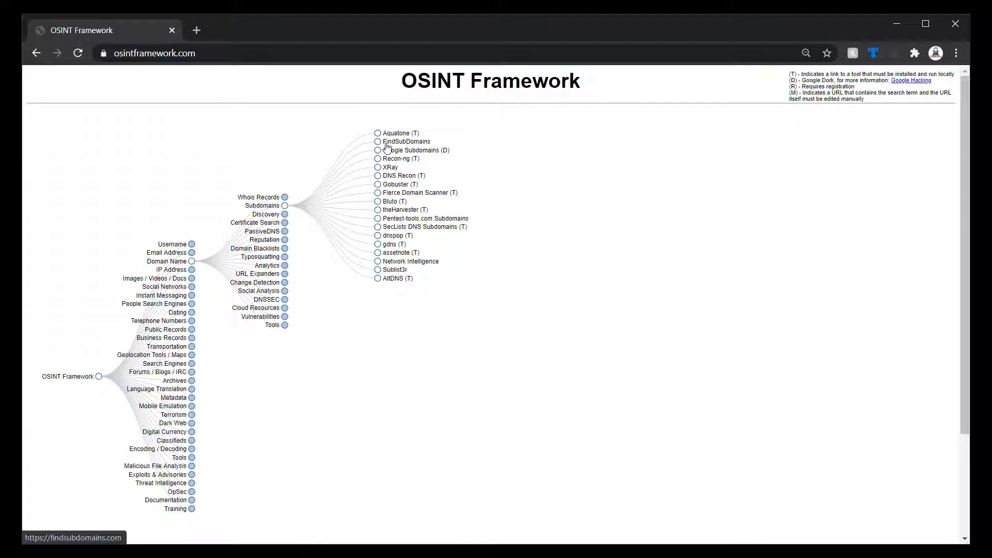
mouse_move(174, 158)
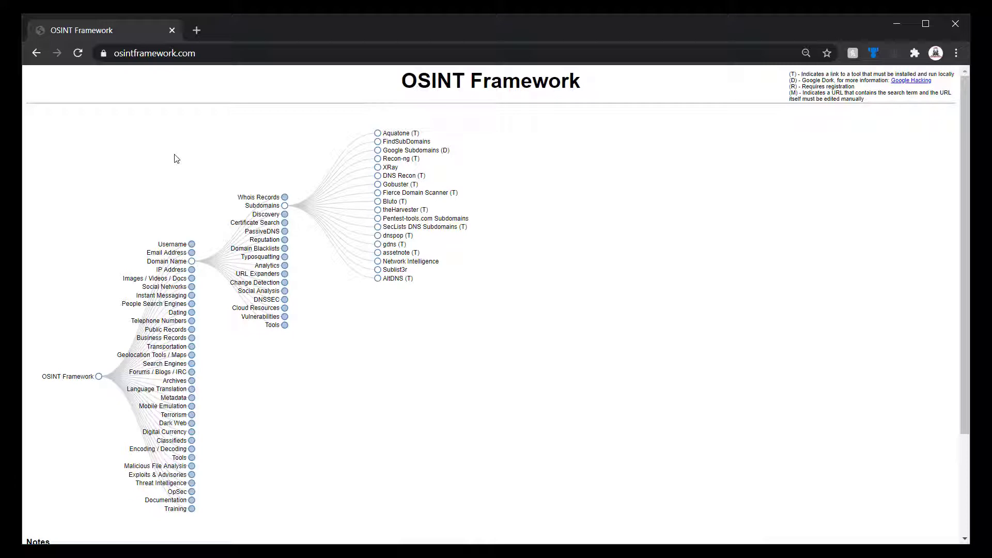
mouse_move(179, 265)
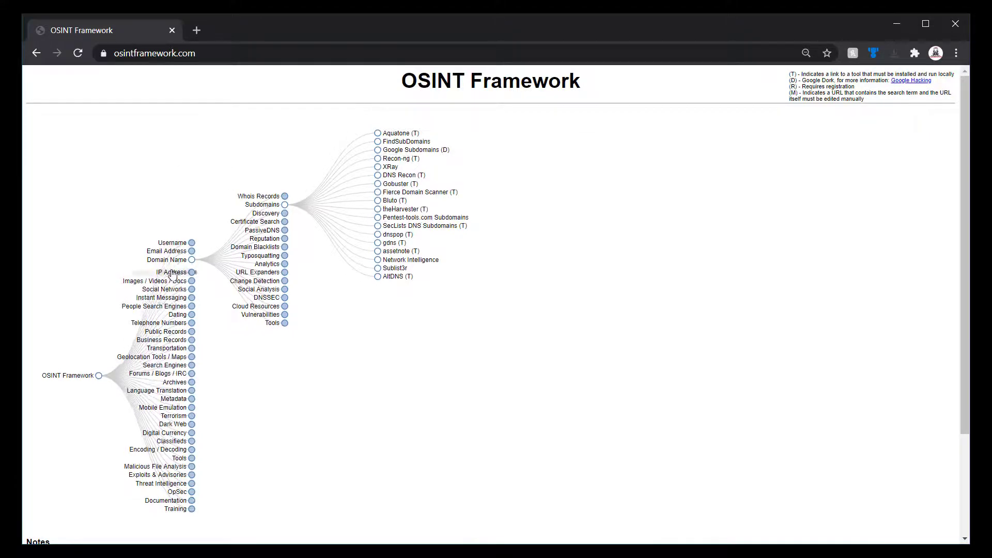
Expand IP Address and its Geolocation node to list MaxMind Demo, IP2Location.com and DB-IP.
left_click(185, 272)
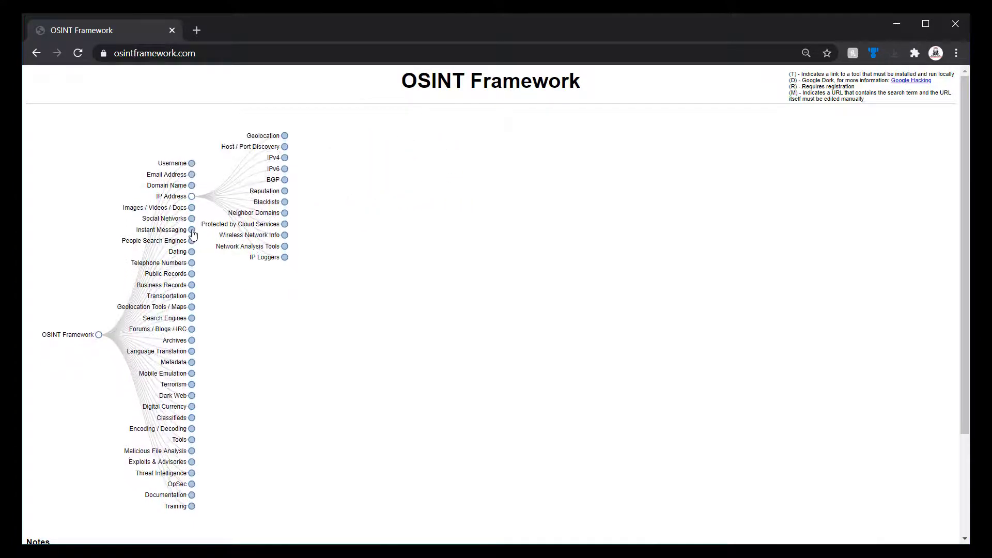
mouse_move(322, 156)
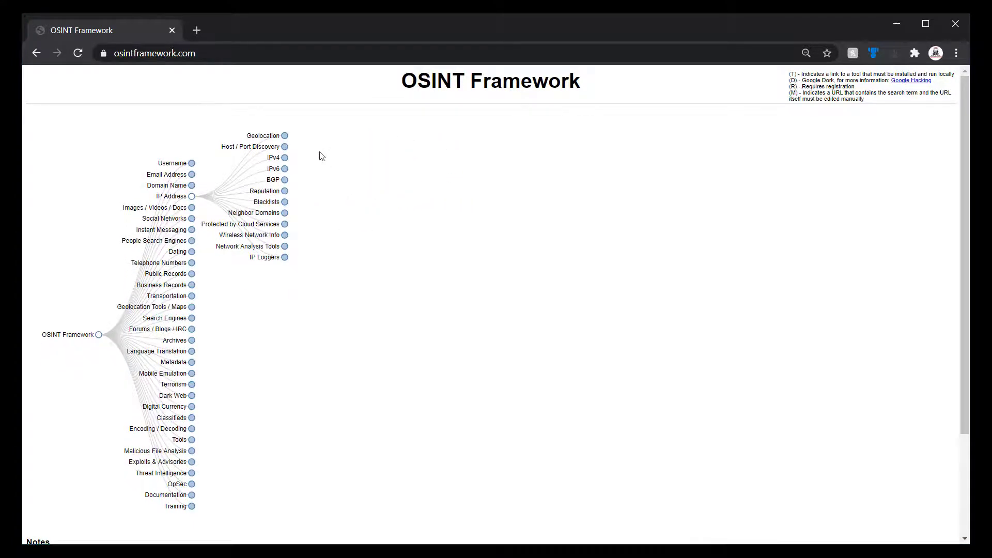
mouse_move(265, 138)
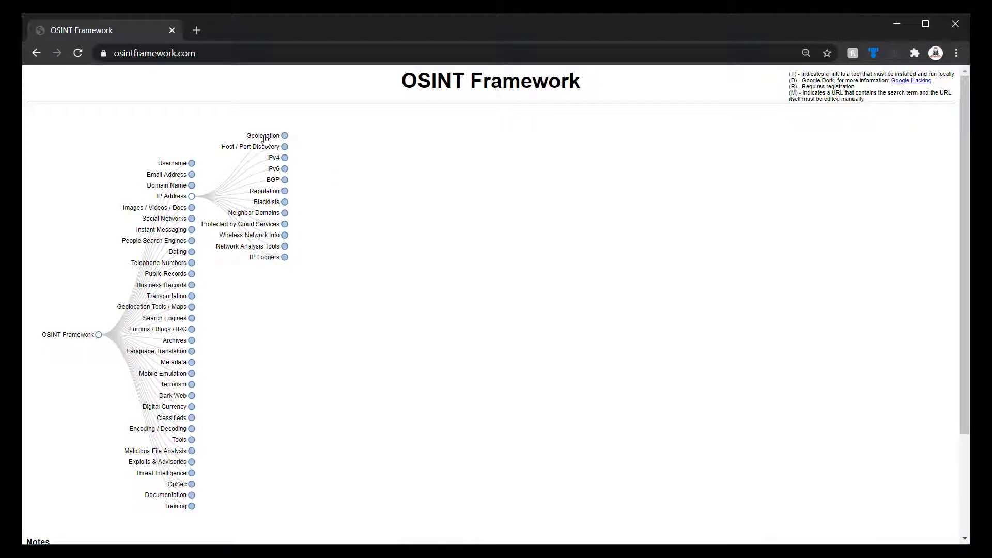
left_click(261, 135)
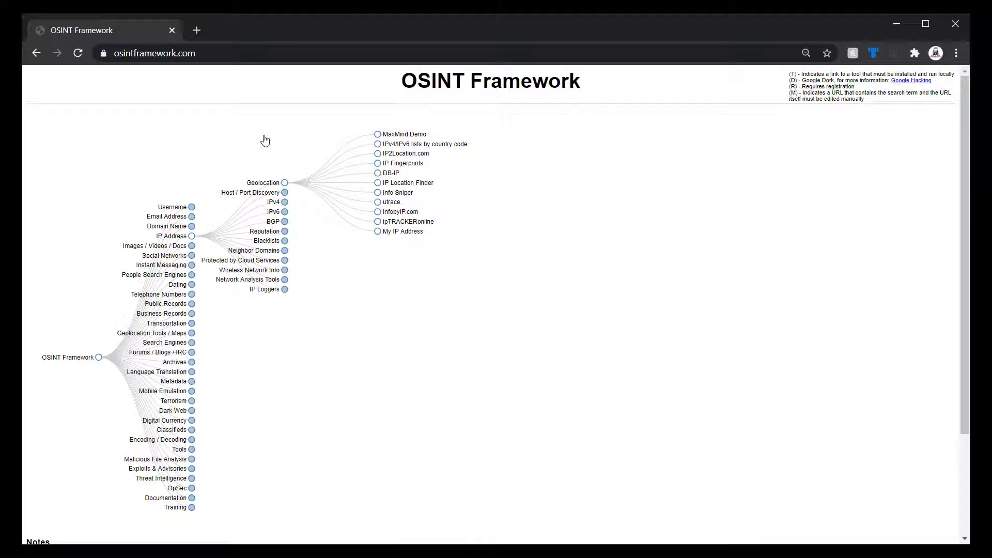
mouse_move(271, 138)
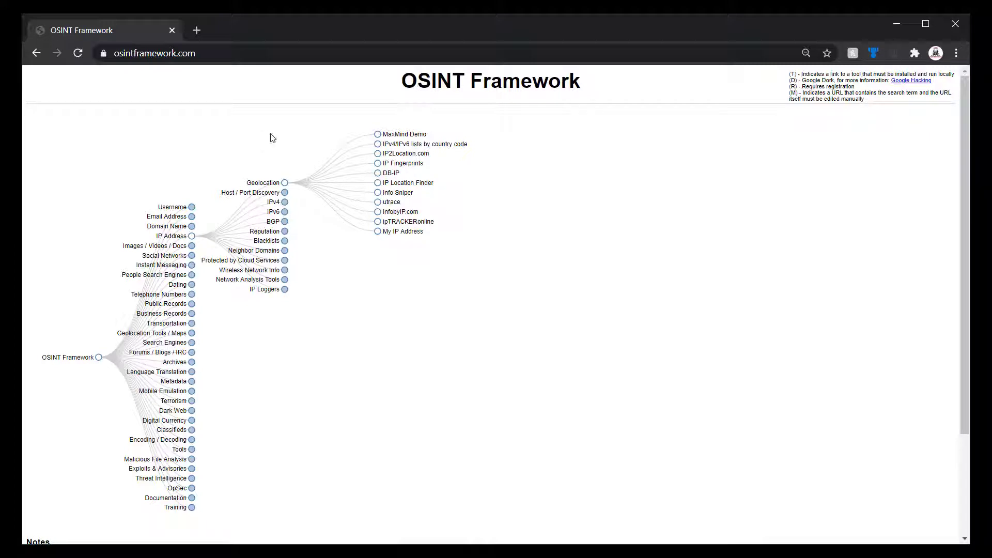
mouse_move(481, 251)
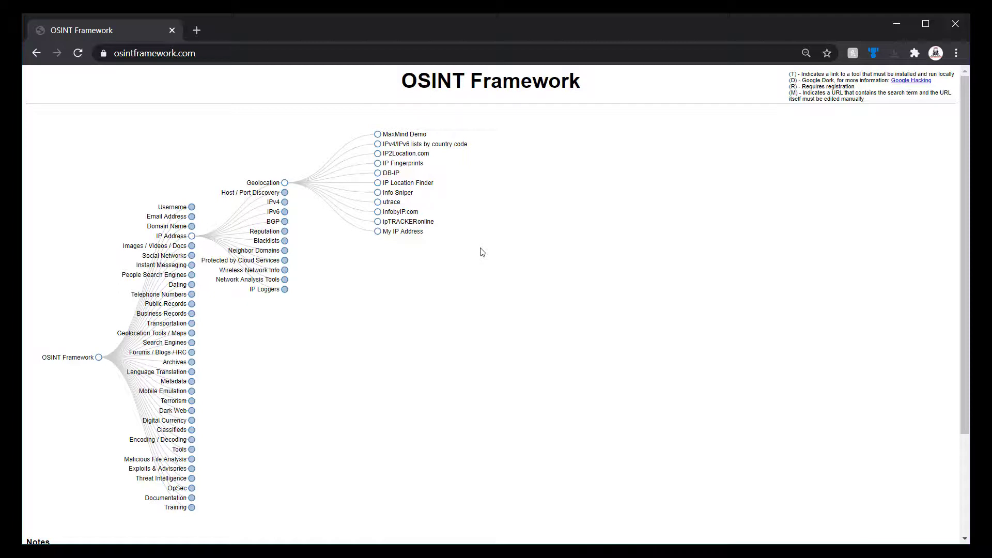
mouse_move(130, 232)
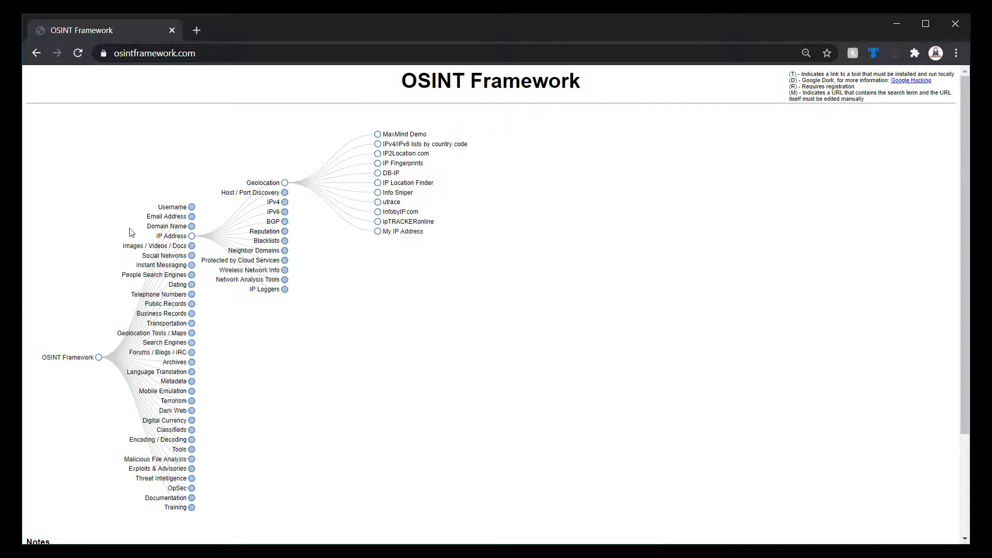
mouse_move(169, 242)
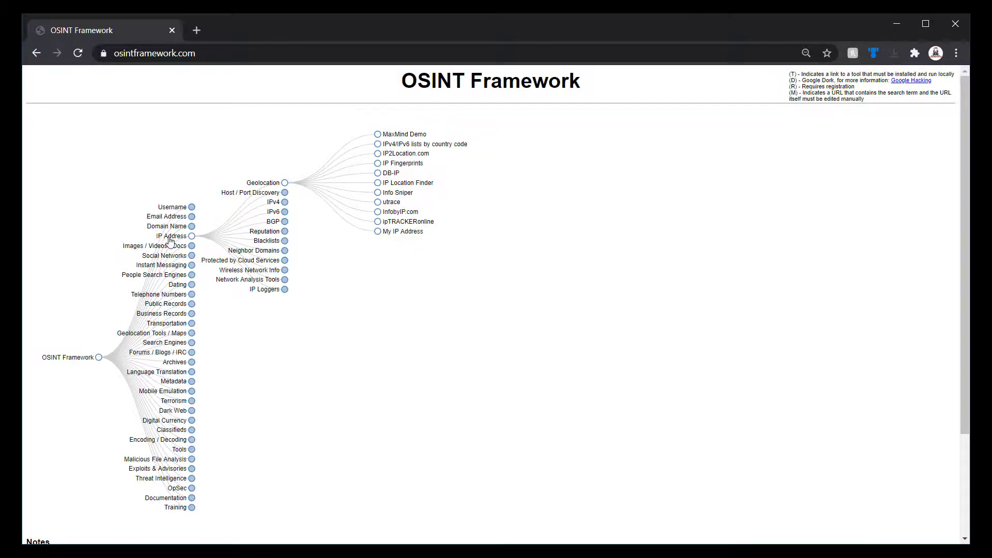
Collapse IP Address and expand Instant Messaging to list Skype, Snapchat, Kik and Yikyak.
left_click(191, 236)
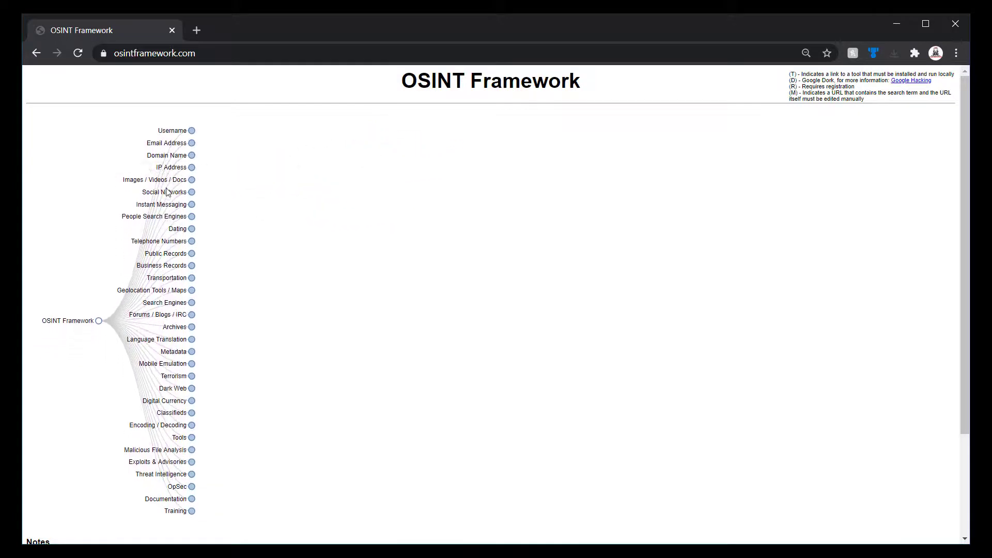
mouse_move(176, 208)
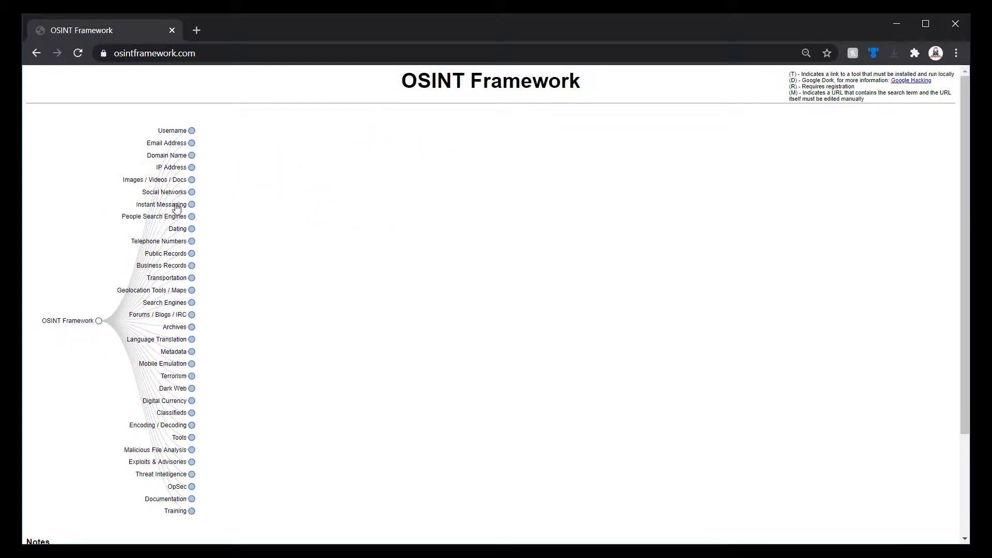
left_click(191, 204)
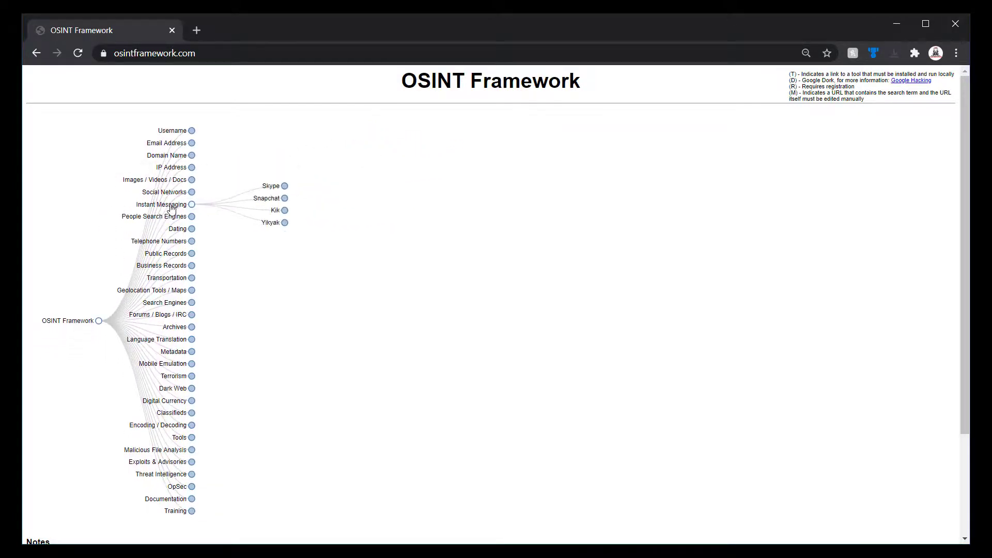
mouse_move(270, 185)
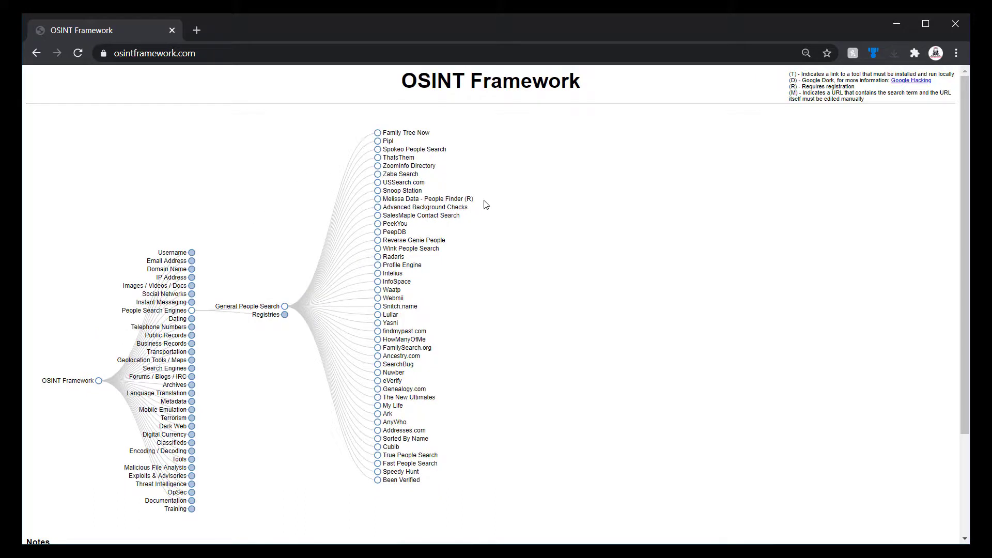
mouse_move(506, 284)
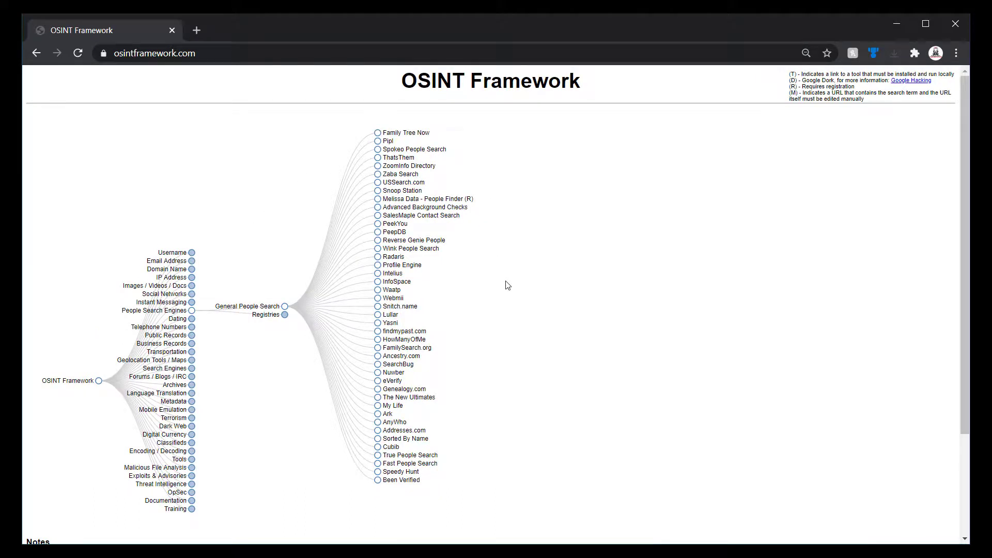